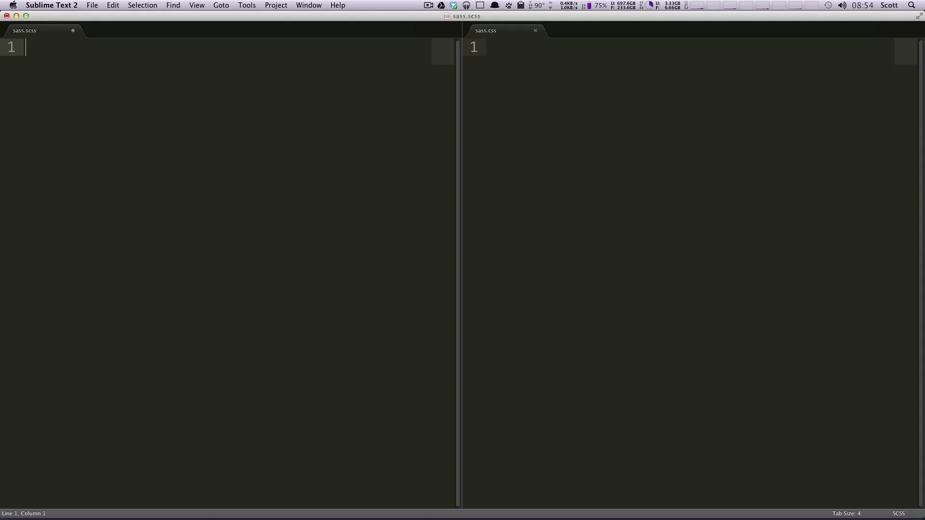
Step: Start an ID selector with '#' on line 1 of sass.scss
text(#)
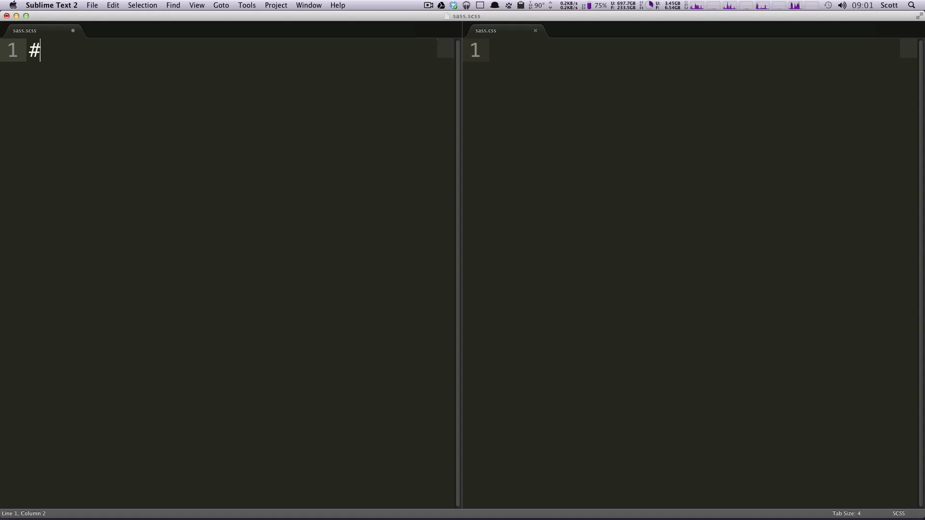
Step: Write '#main { color:white; background-color:blue; font-size:14px; }' and save to compile sass.css
text(main)
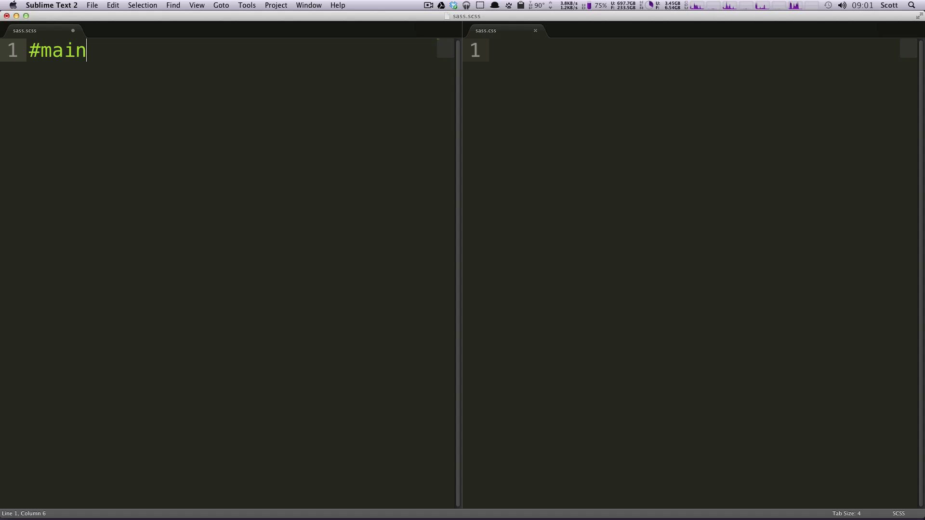
text({)
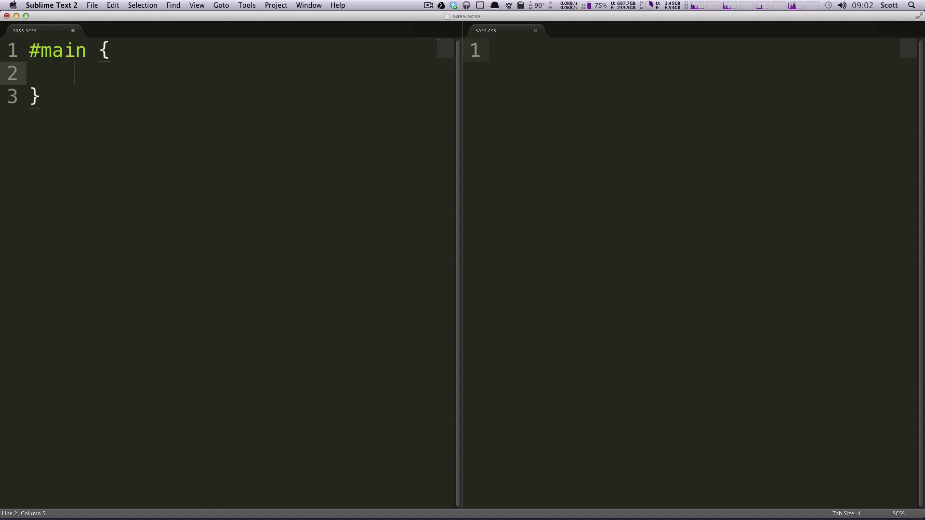
text(color:white;)
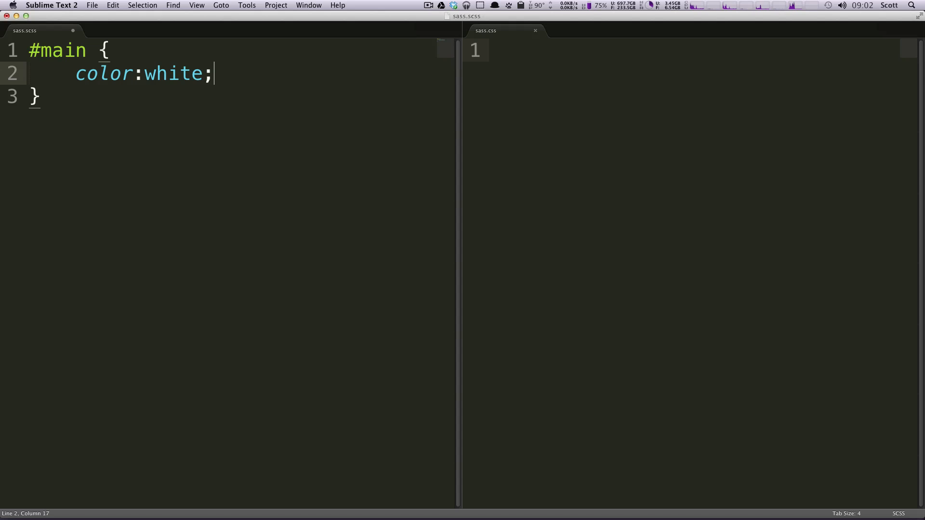
text(back)
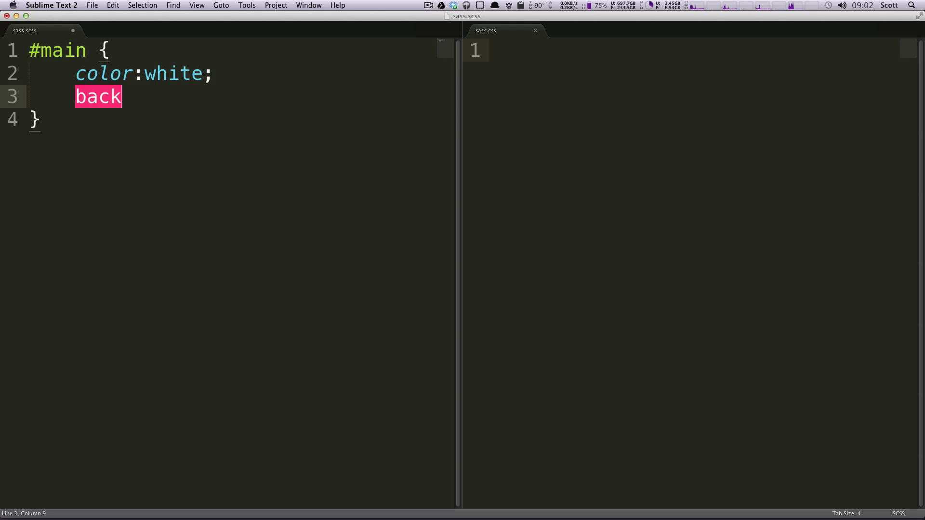
text(grou)
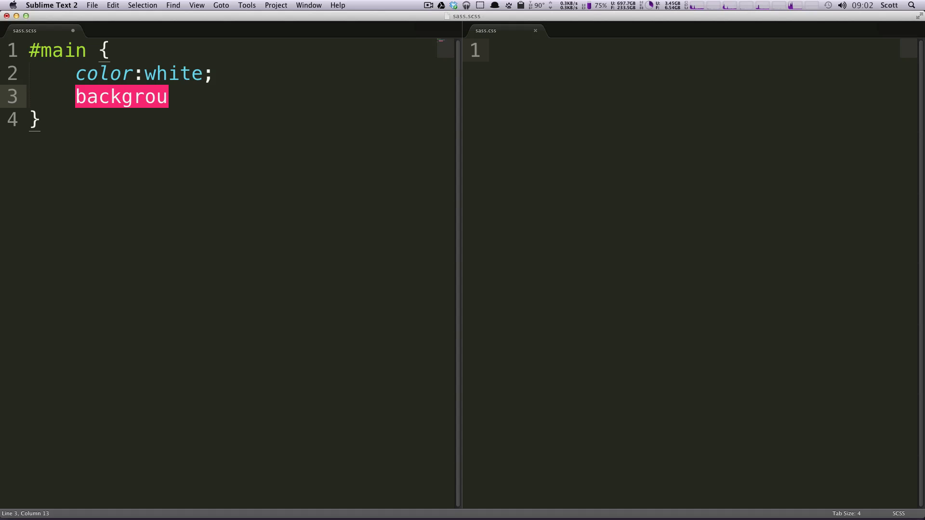
text(nd-c)
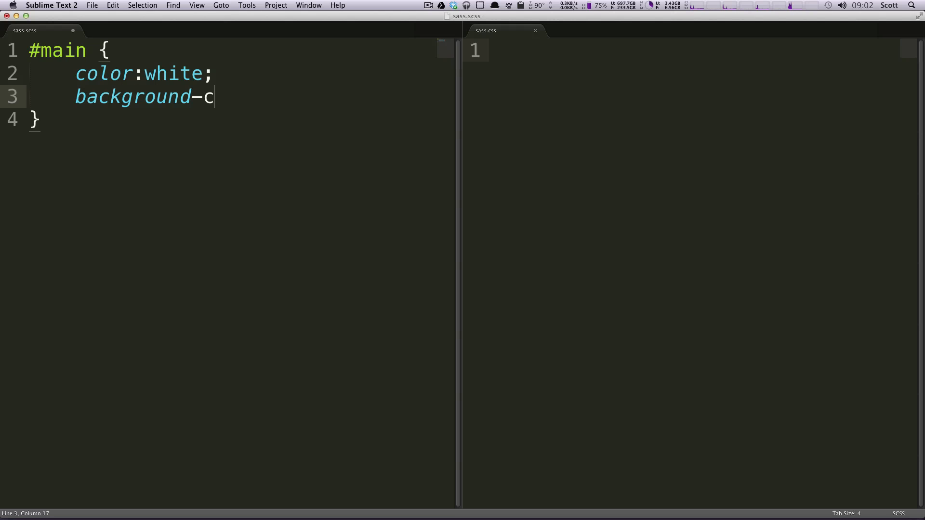
text(olor:blue;)
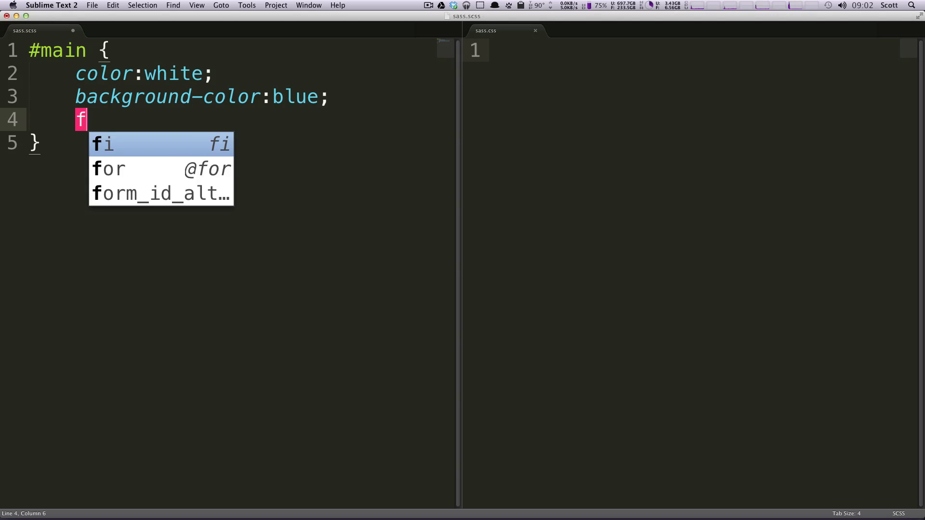
text(ont-si)
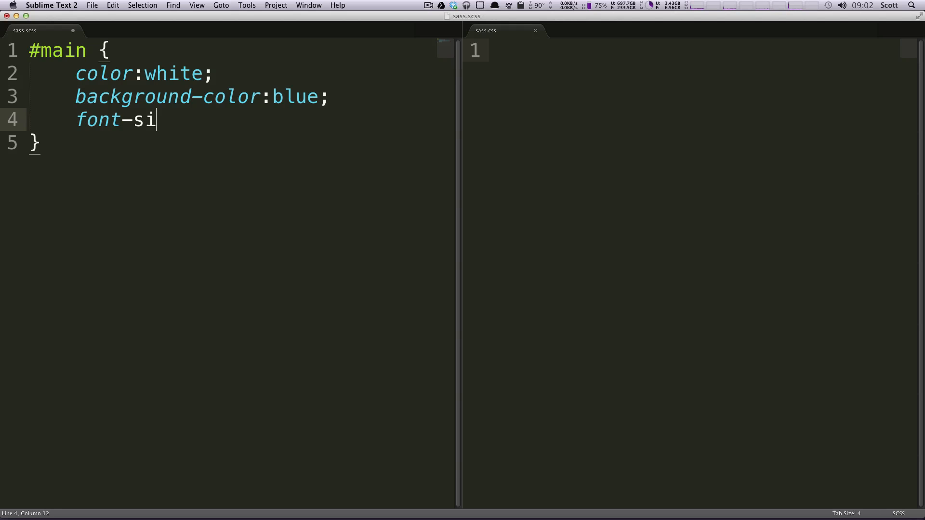
text(ze:14px;)
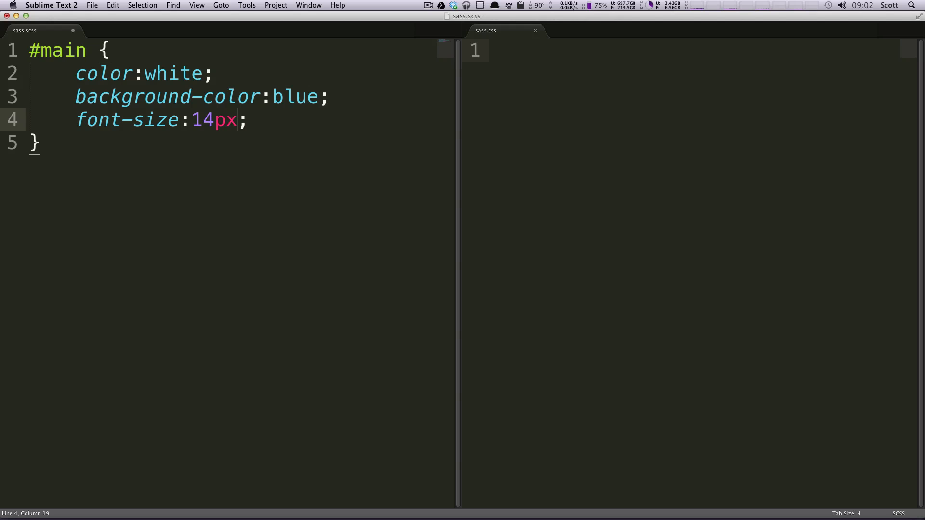
key(cmd+s)
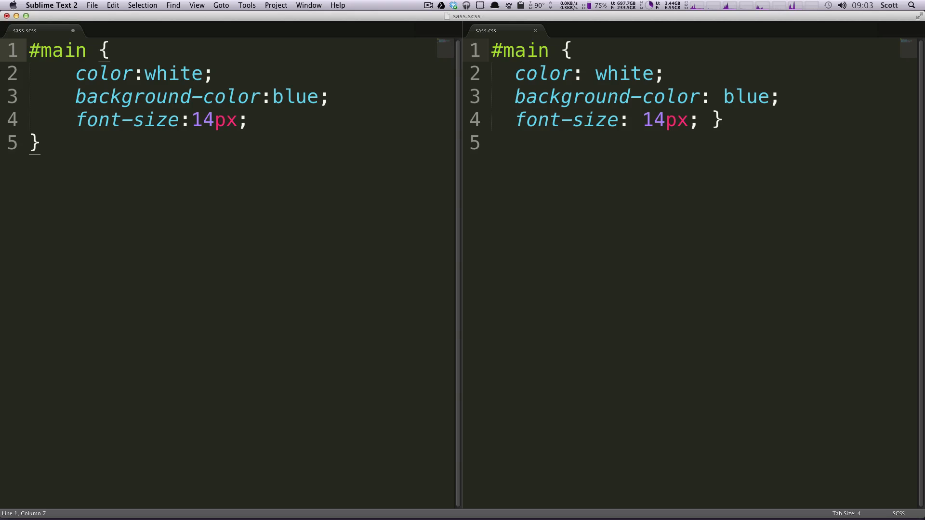
Step: Change the selector to '#main div%blue' so it becomes a placeholder with empty compiled CSS
text(div)
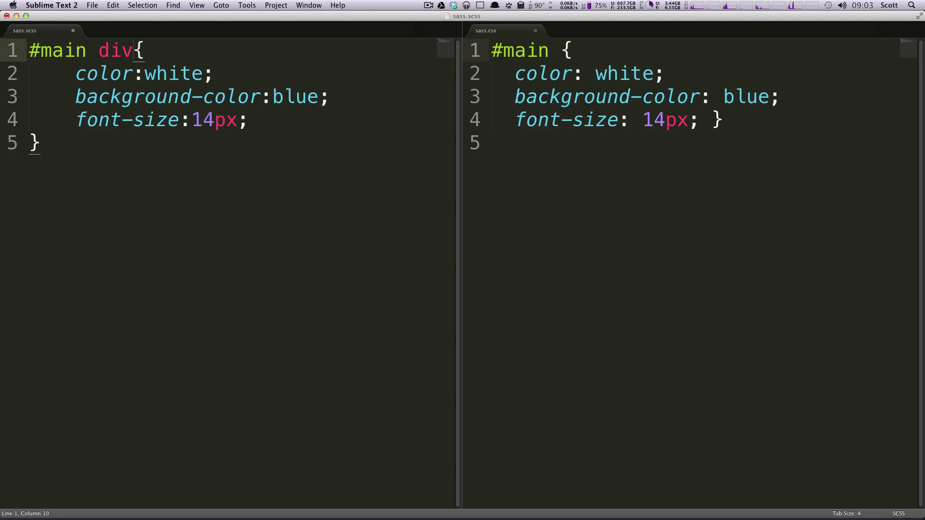
text(%)
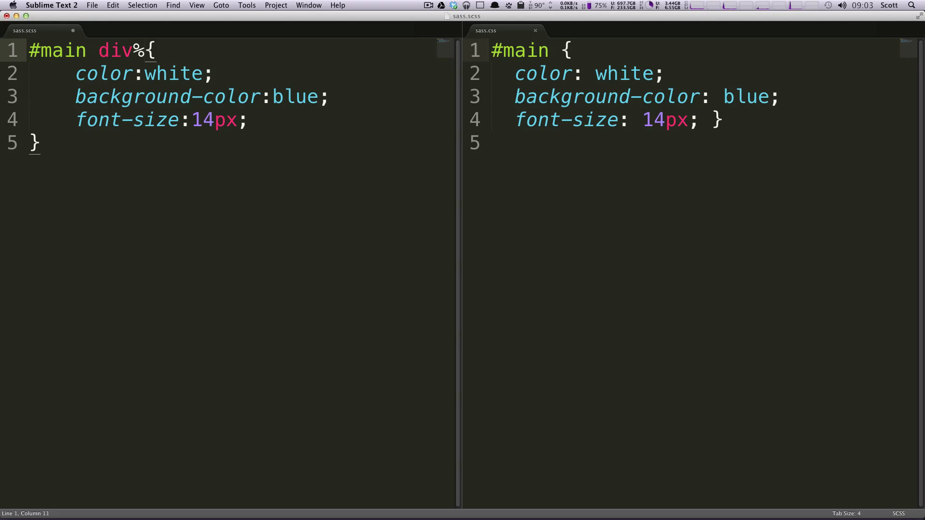
text(blue)
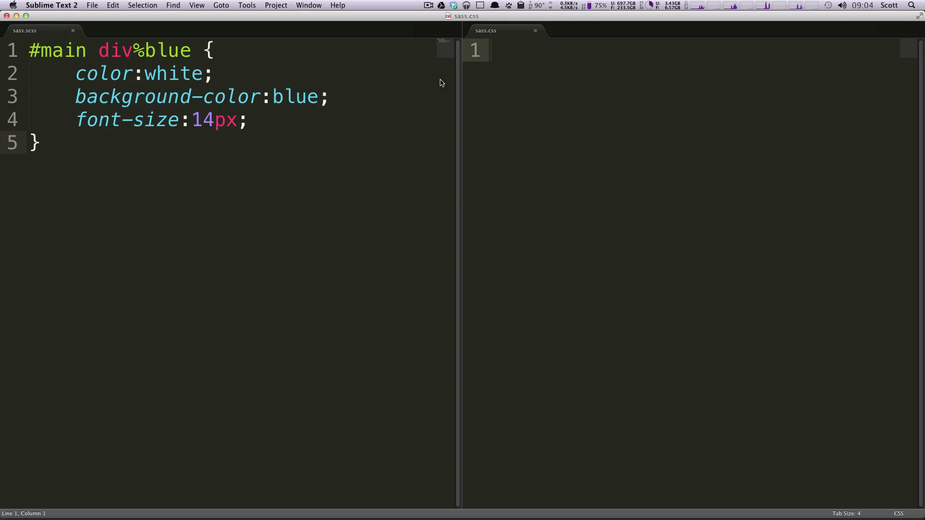
key(cmd+a)
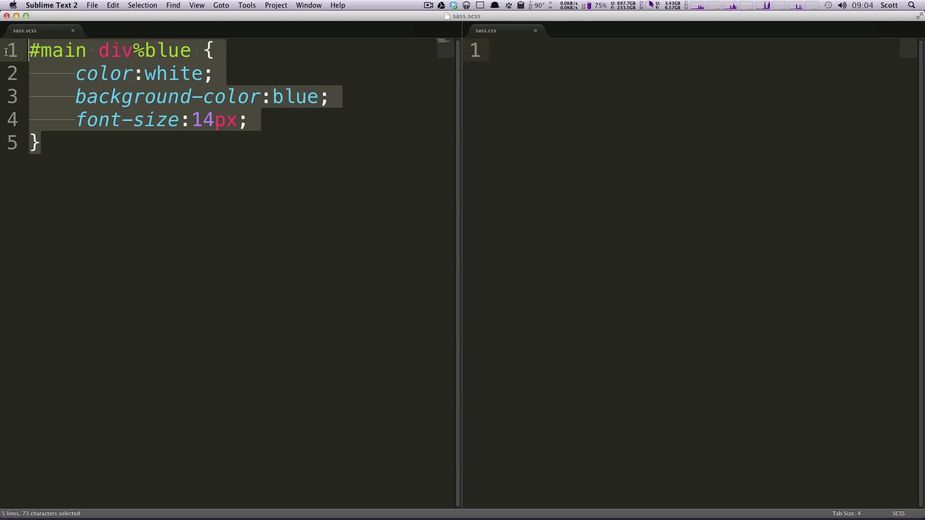
click(108, 143)
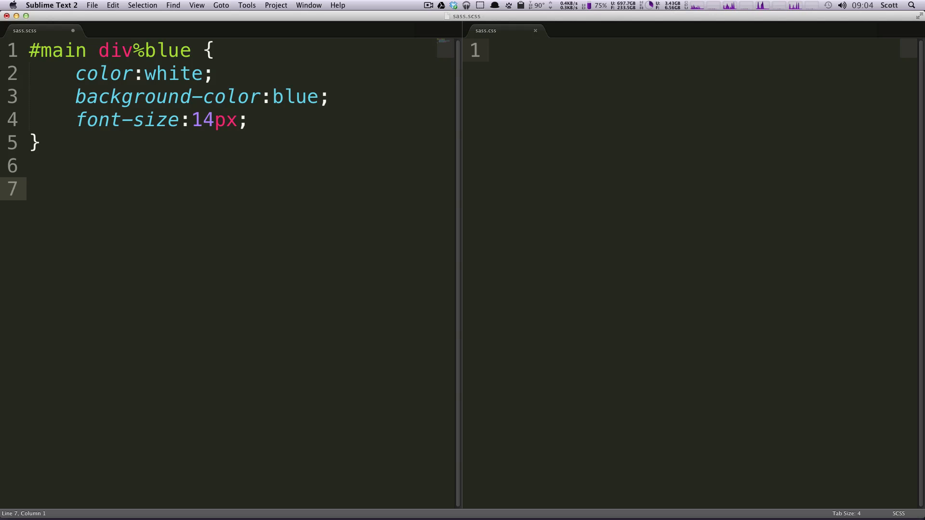
text(.sign)
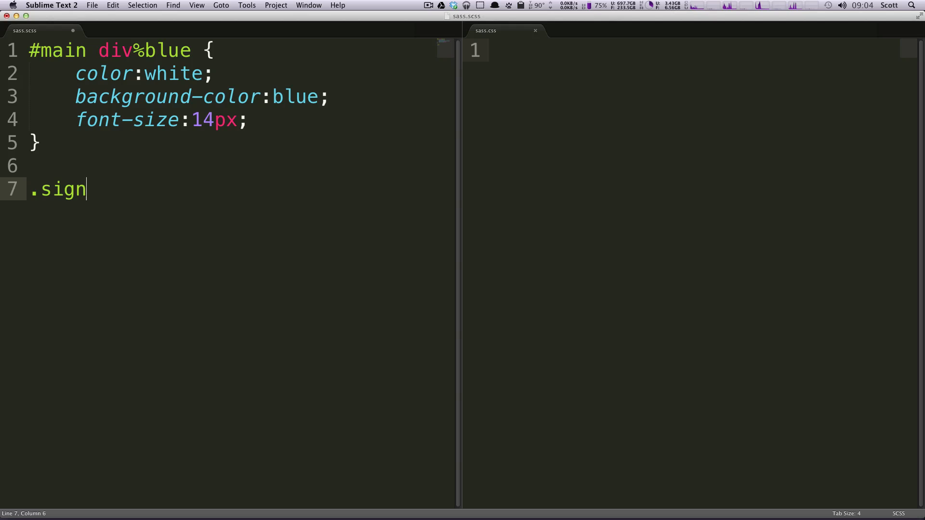
text({)
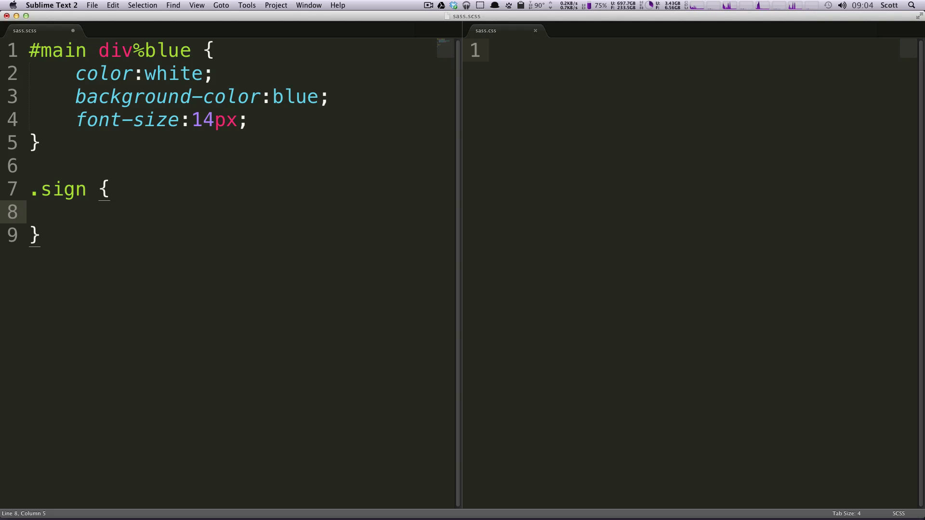
text(@)
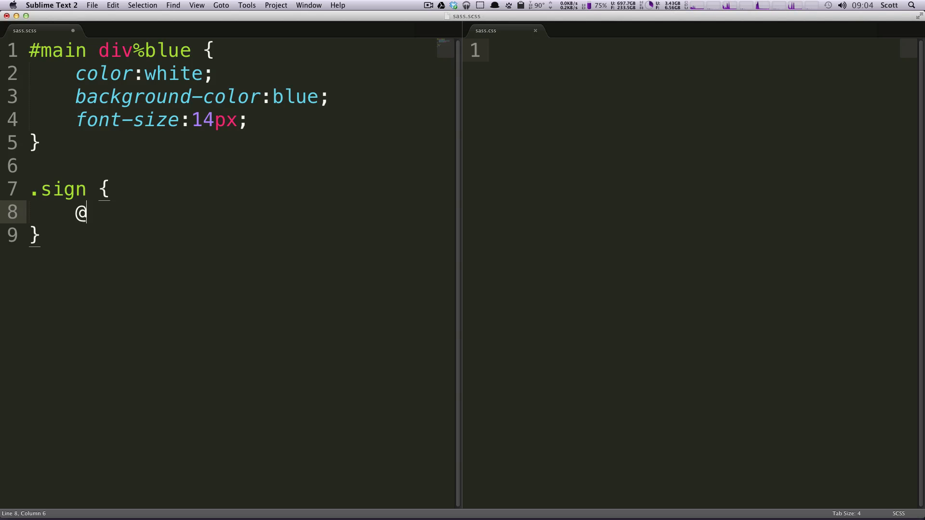
text(exten)
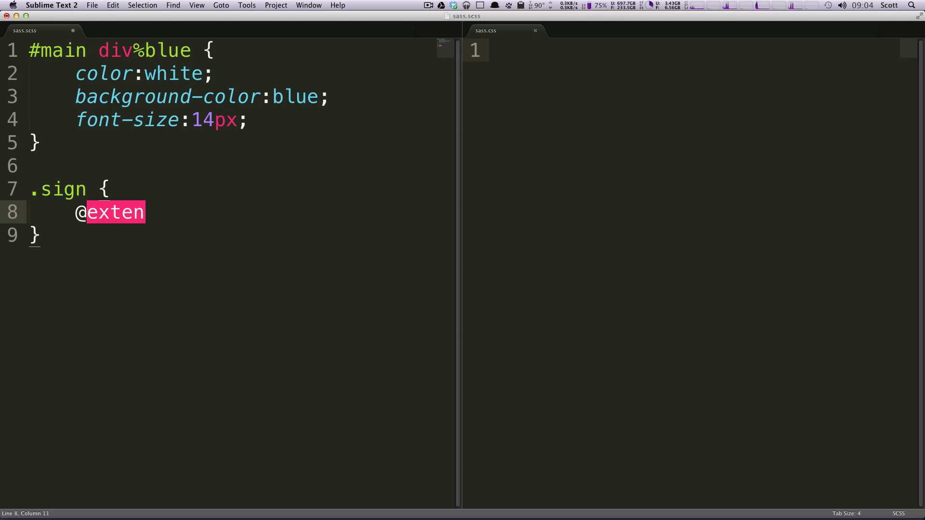
text(d)
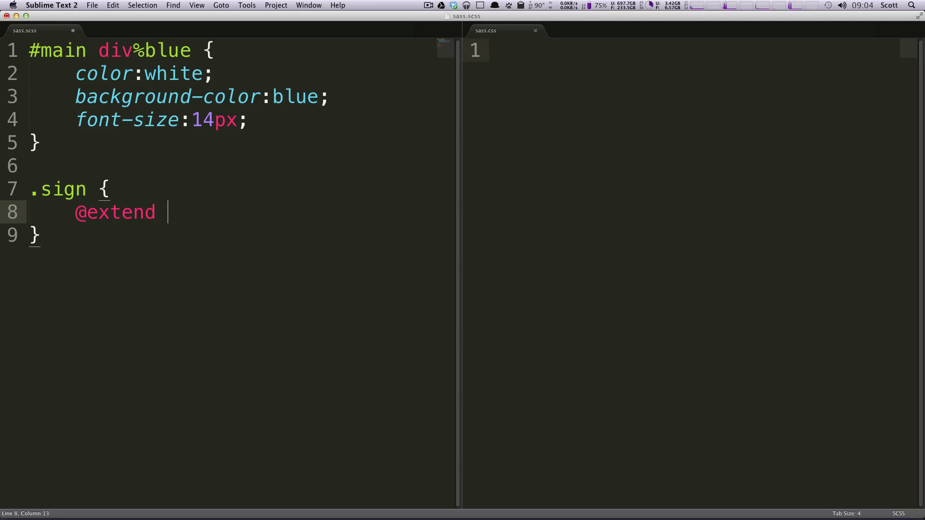
text(%)
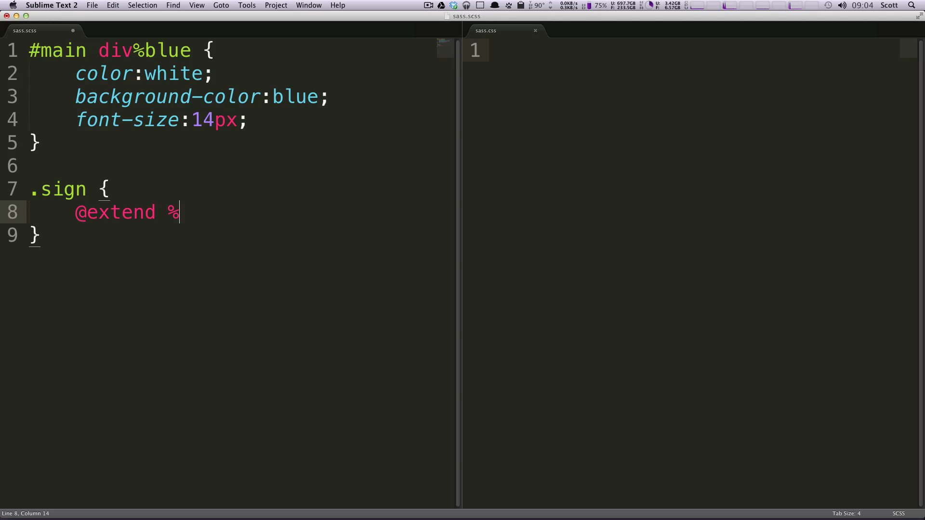
text(blue;)
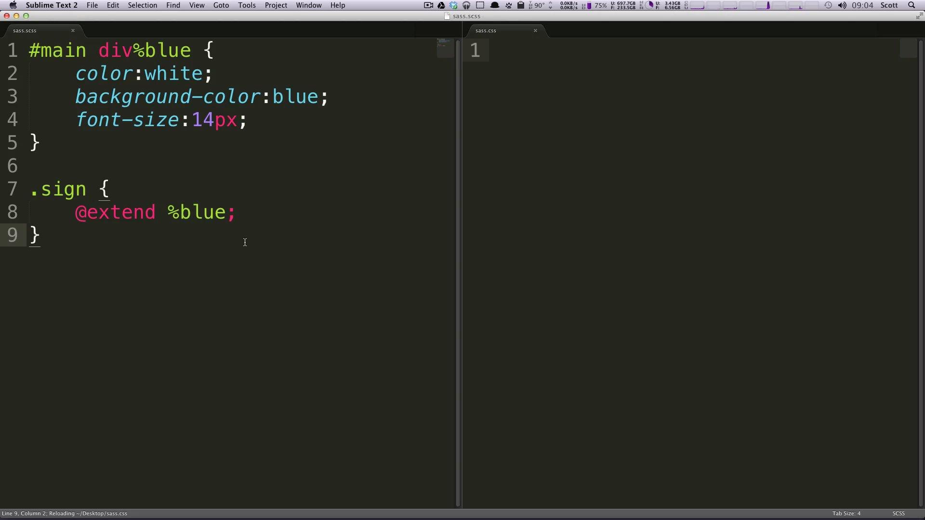
key(cmd+s)
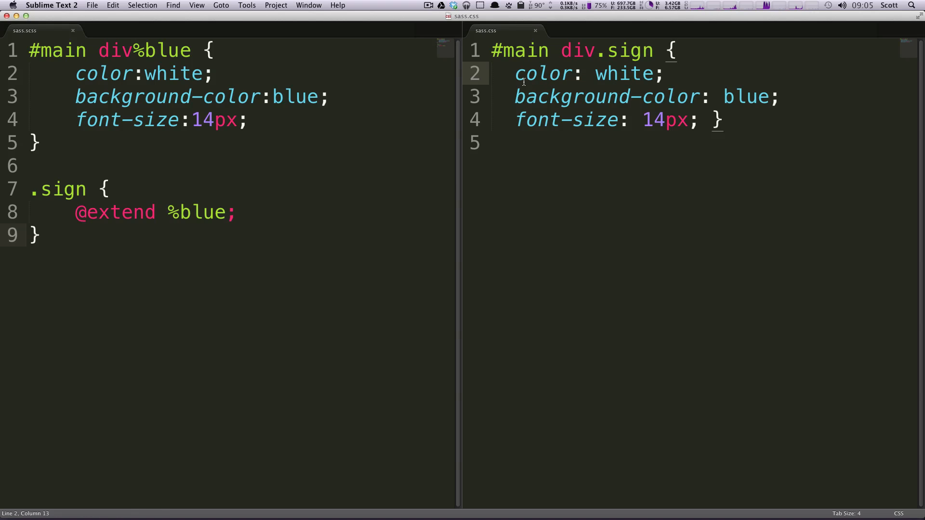
Step: Select 'div' in the placeholder selector after inspecting it in the compiled '#main div.sign' rule
click(581, 51)
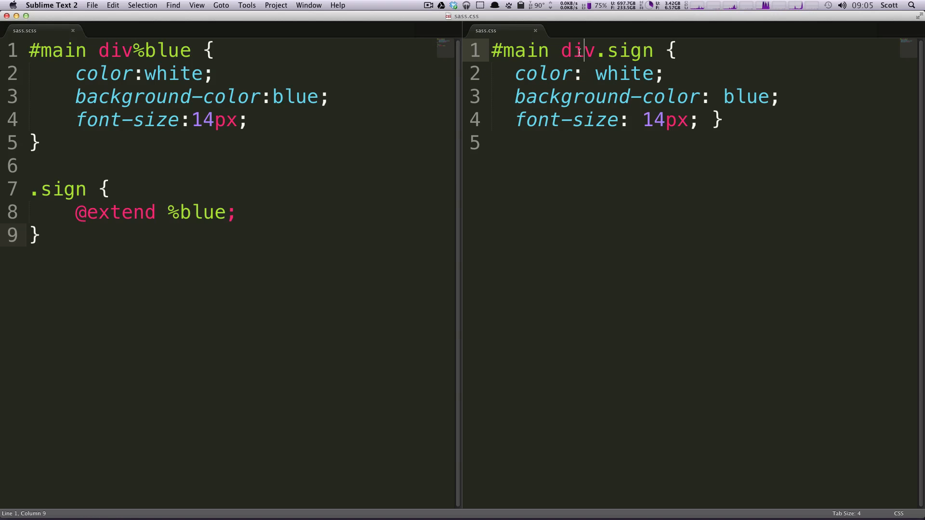
double_click(629, 51)
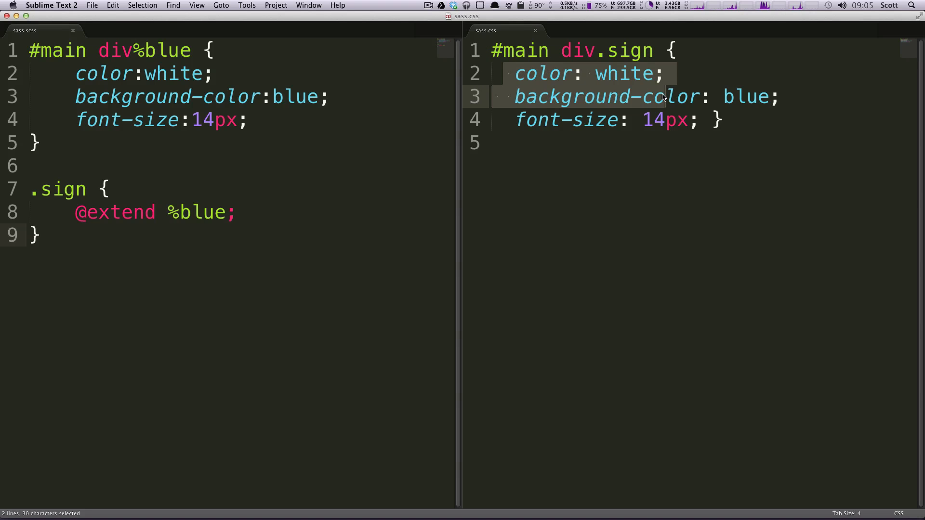
double_click(116, 50)
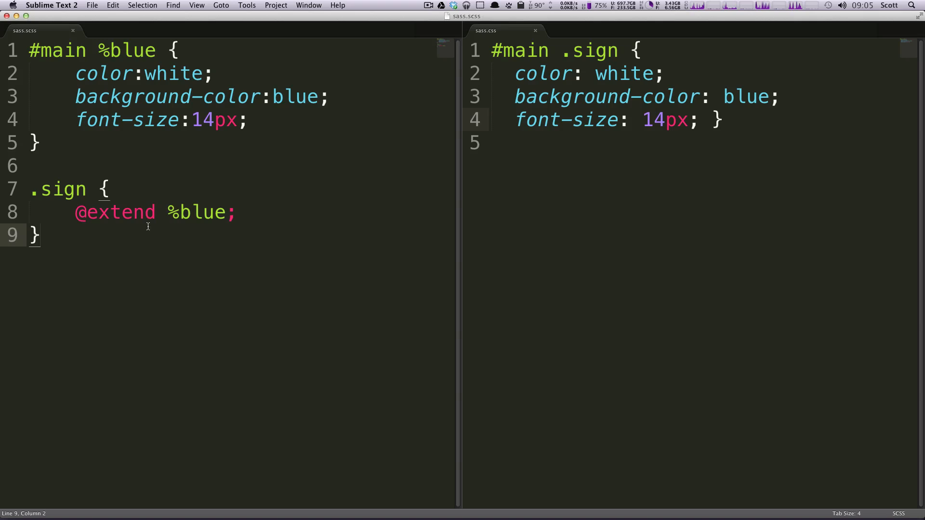
mouse_move(89, 233)
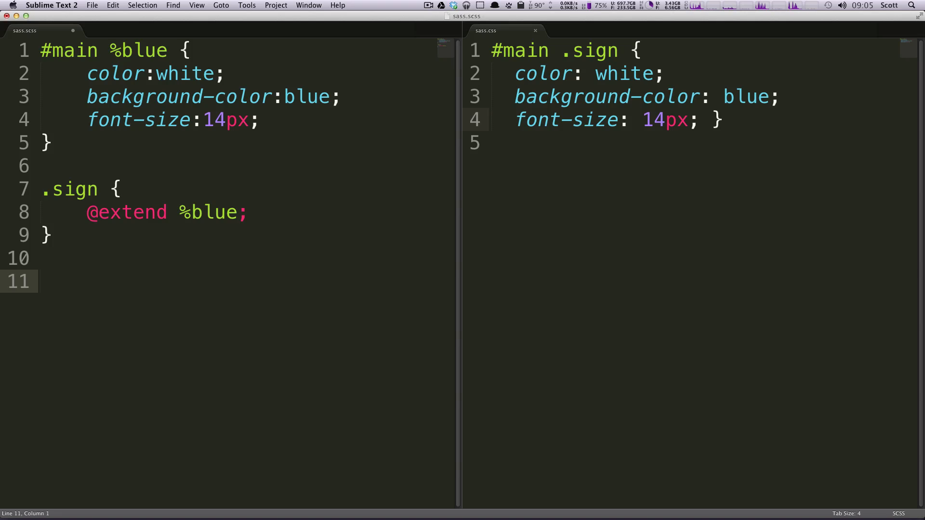
text(.box {)
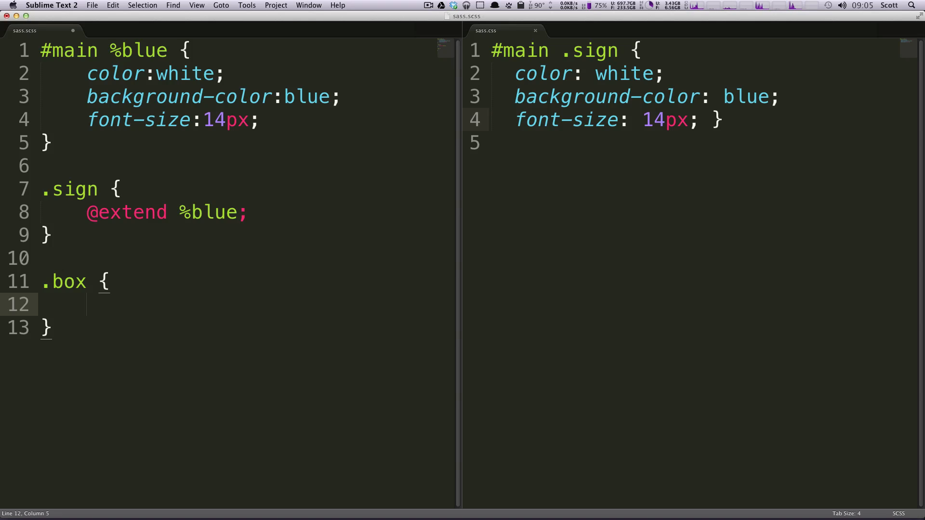
text(@extend)
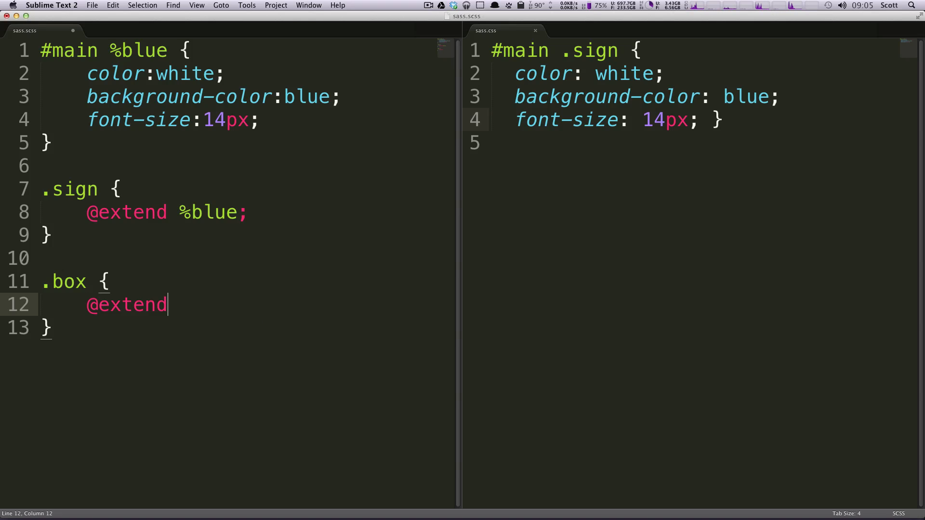
text(%bl)
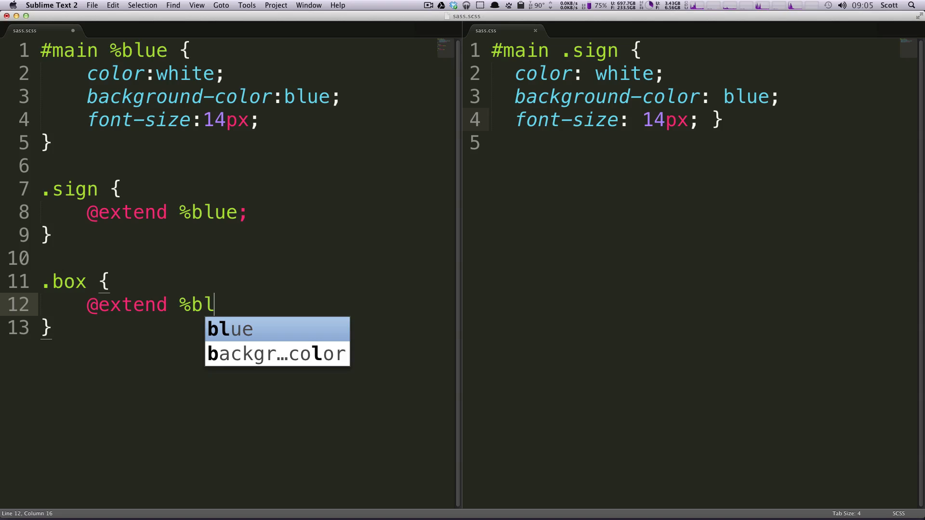
key(Tab)
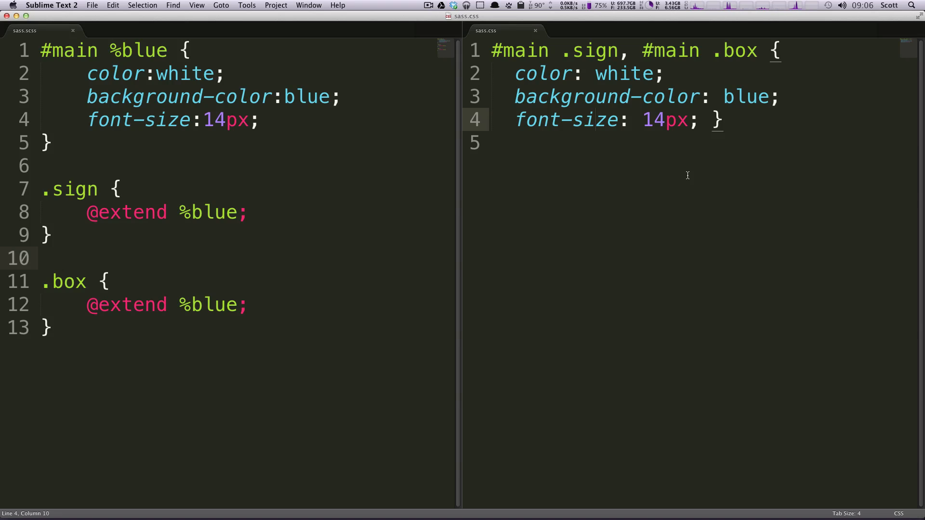
mouse_move(491, 156)
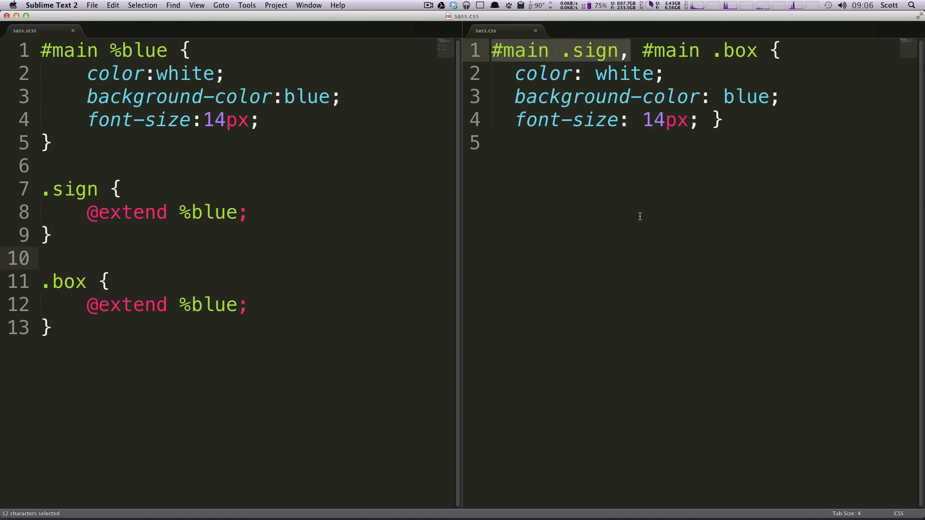
click(492, 143)
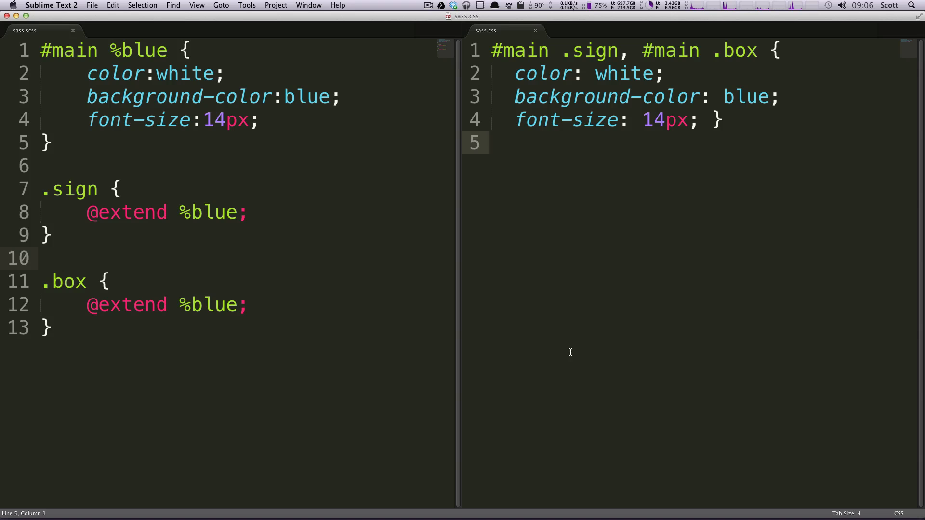
mouse_move(623, 219)
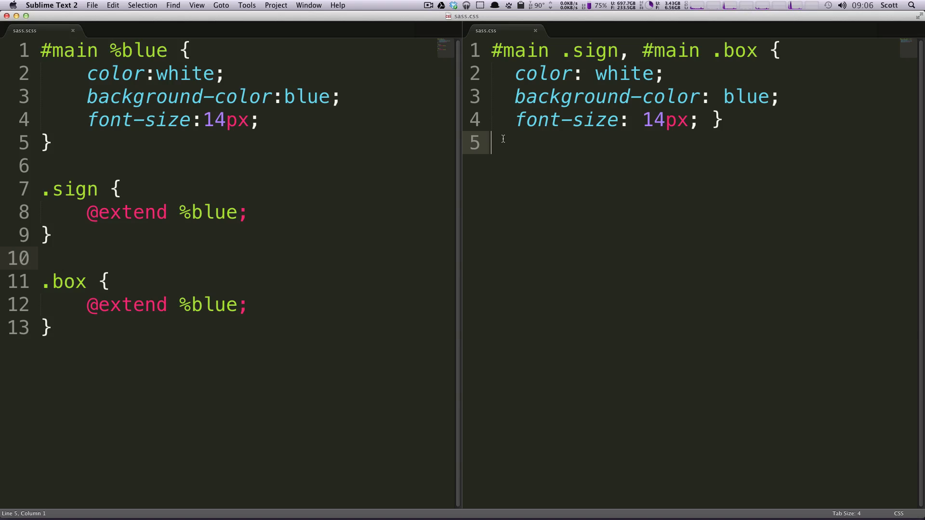
drag(531, 96, 501, 142)
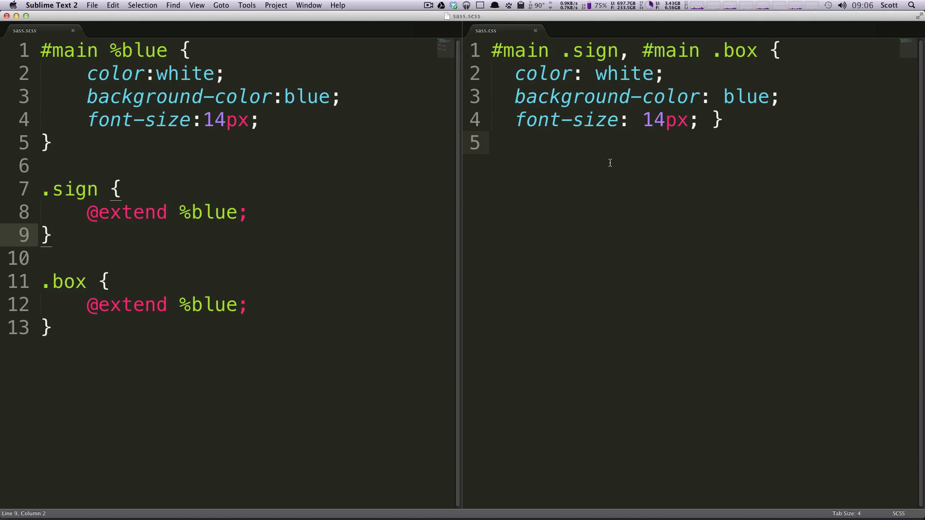
mouse_move(739, 140)
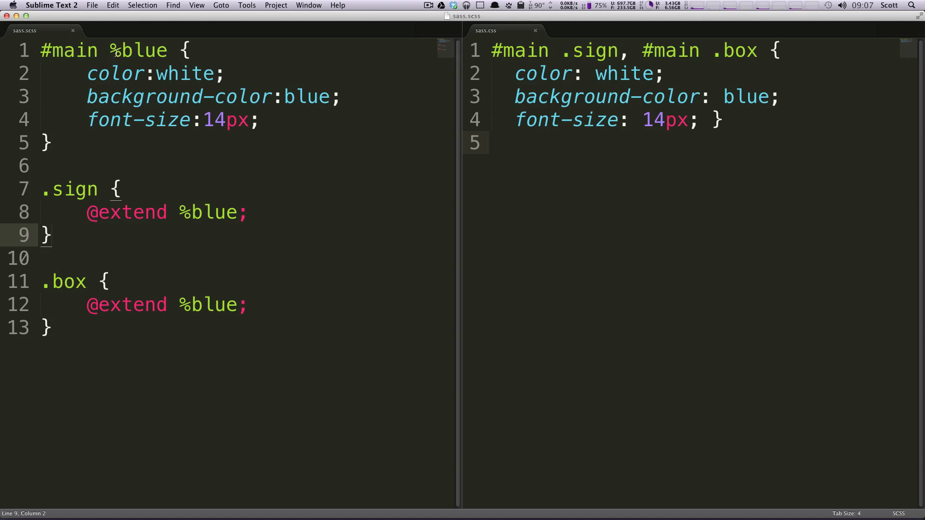
Step: Select '#main' in the placeholder for removal, then inspect the '.box' rule in both panes
double_click(69, 50)
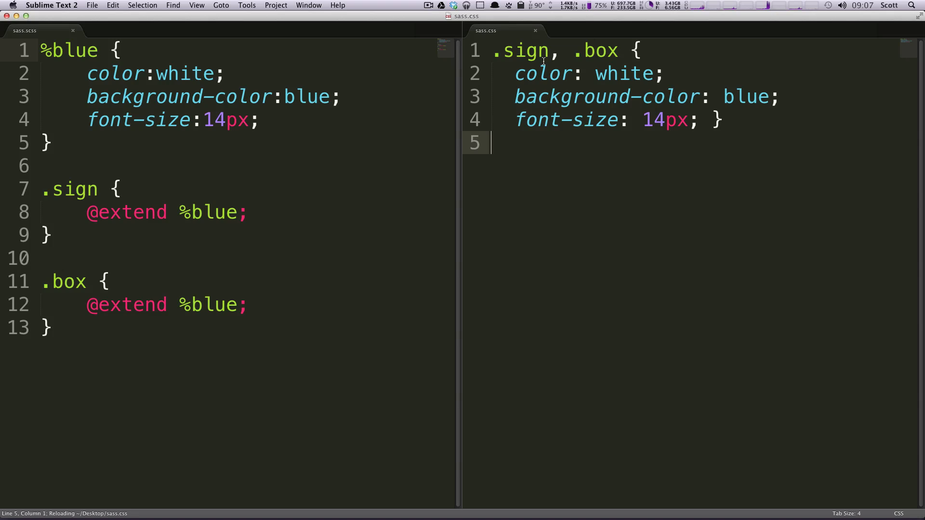
double_click(595, 51)
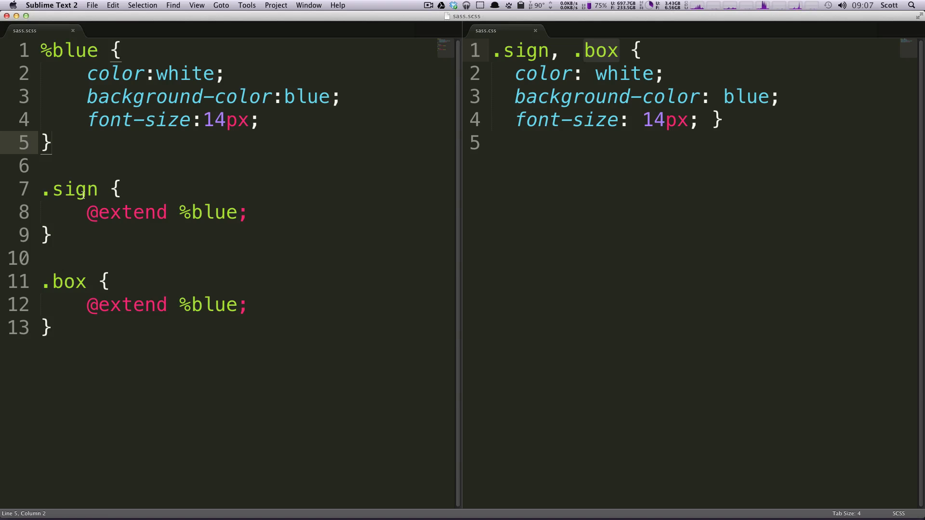
double_click(62, 281)
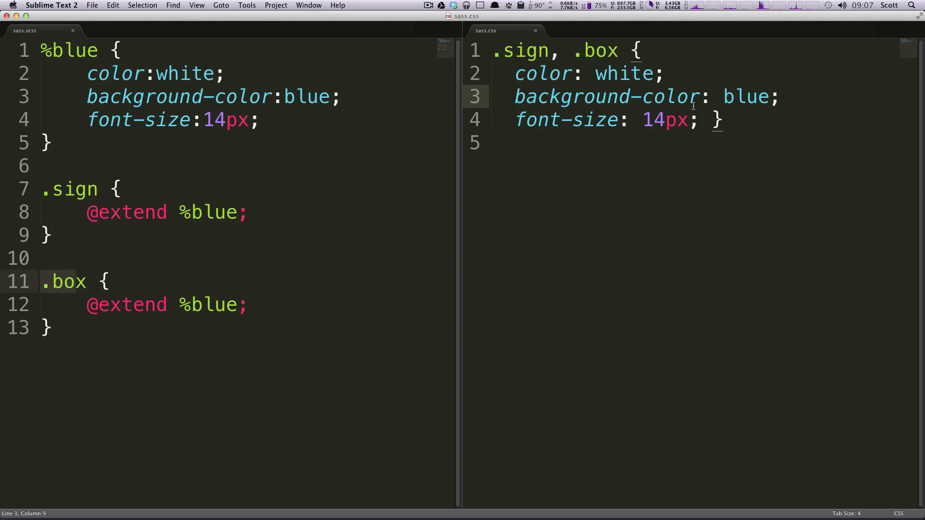
mouse_move(653, 223)
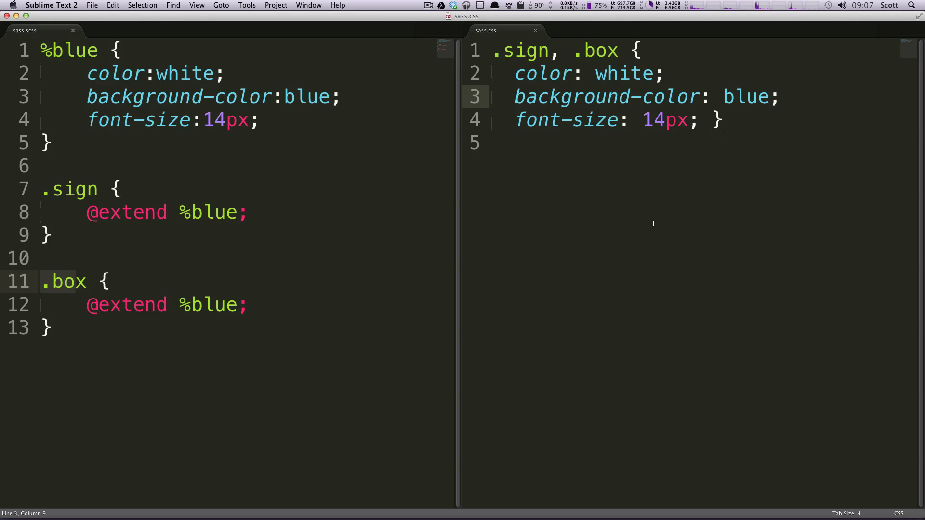
click(251, 212)
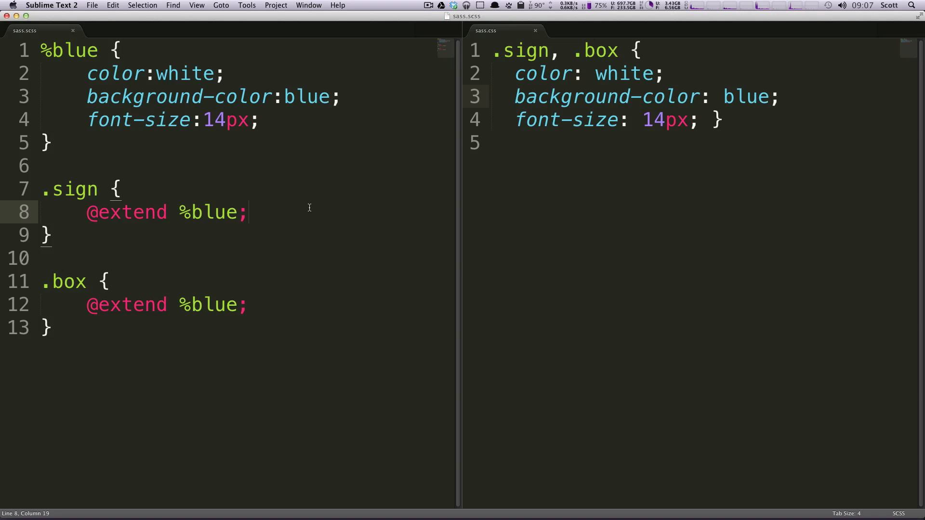